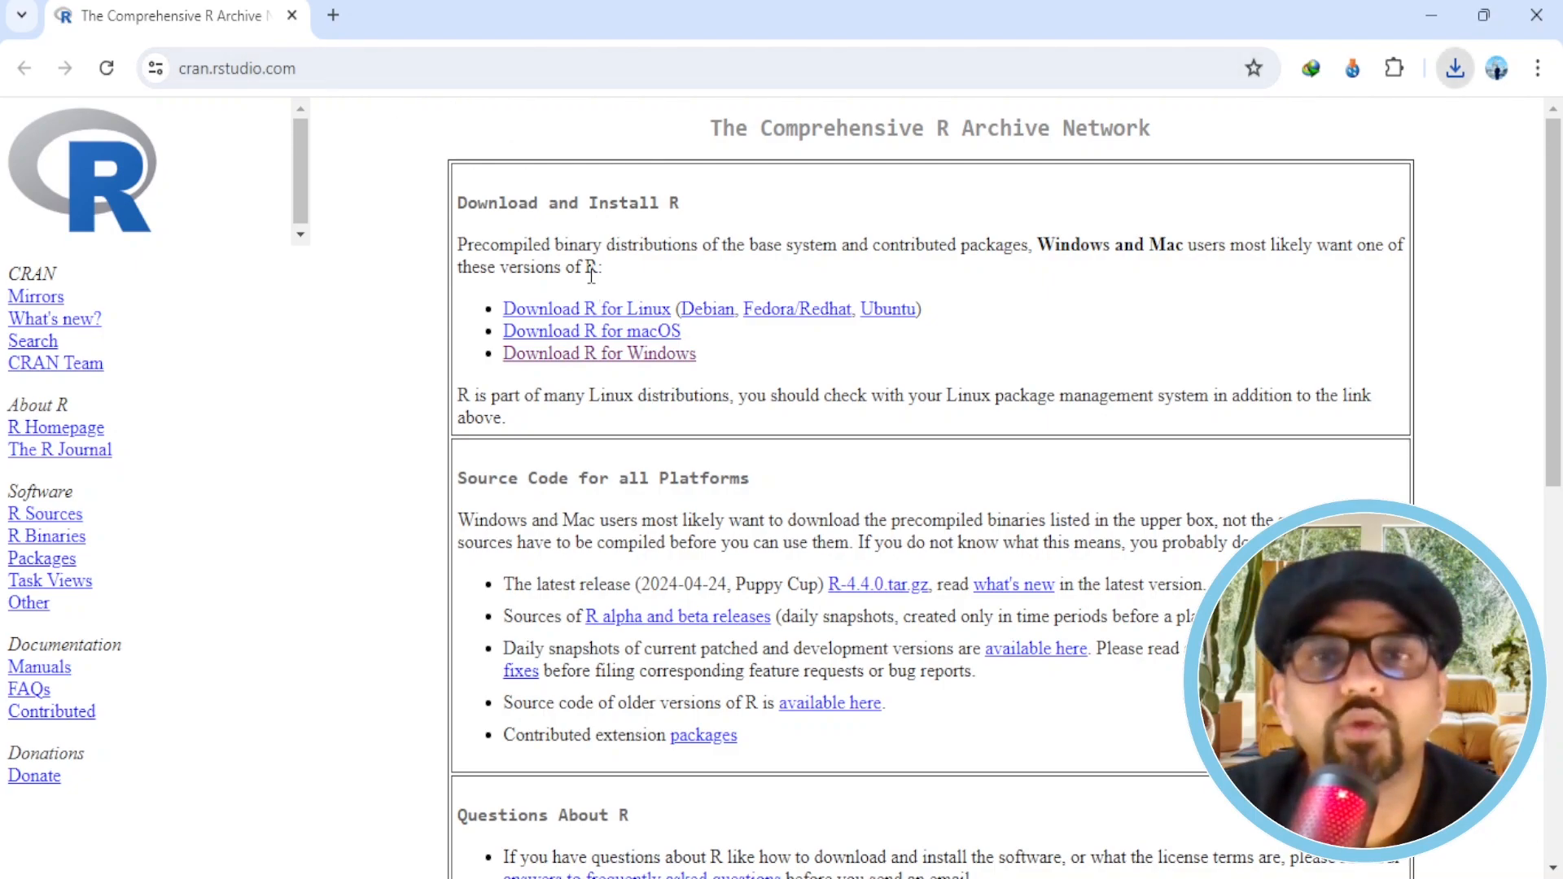
mouse_move(612, 368)
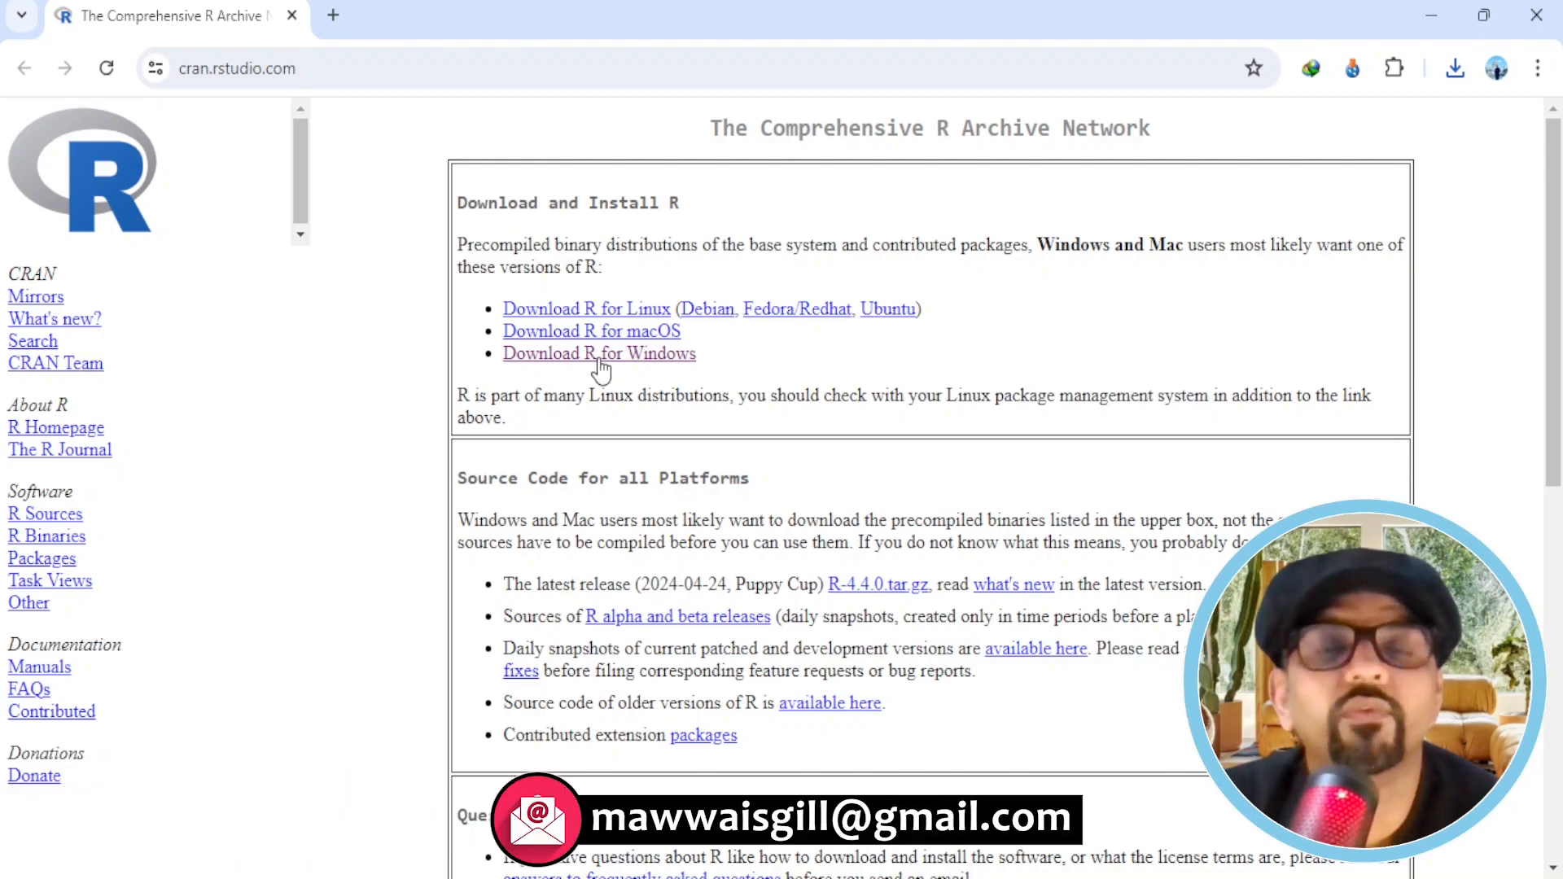
- Download the R-4.4.0 Windows installer from CRAN and run it from the download history
left_click(598, 354)
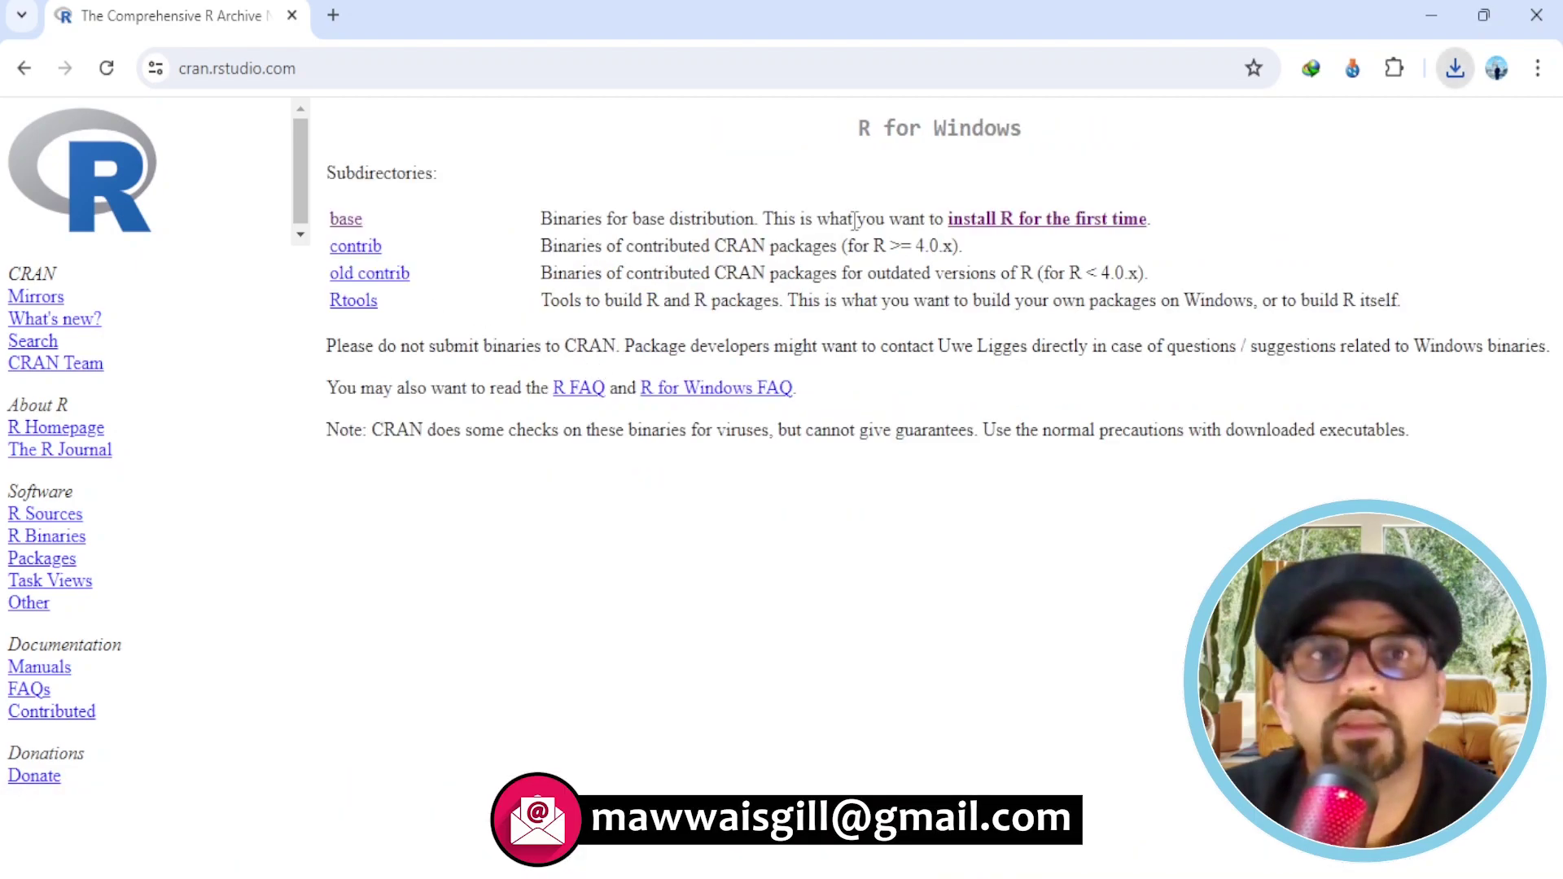
mouse_move(1036, 228)
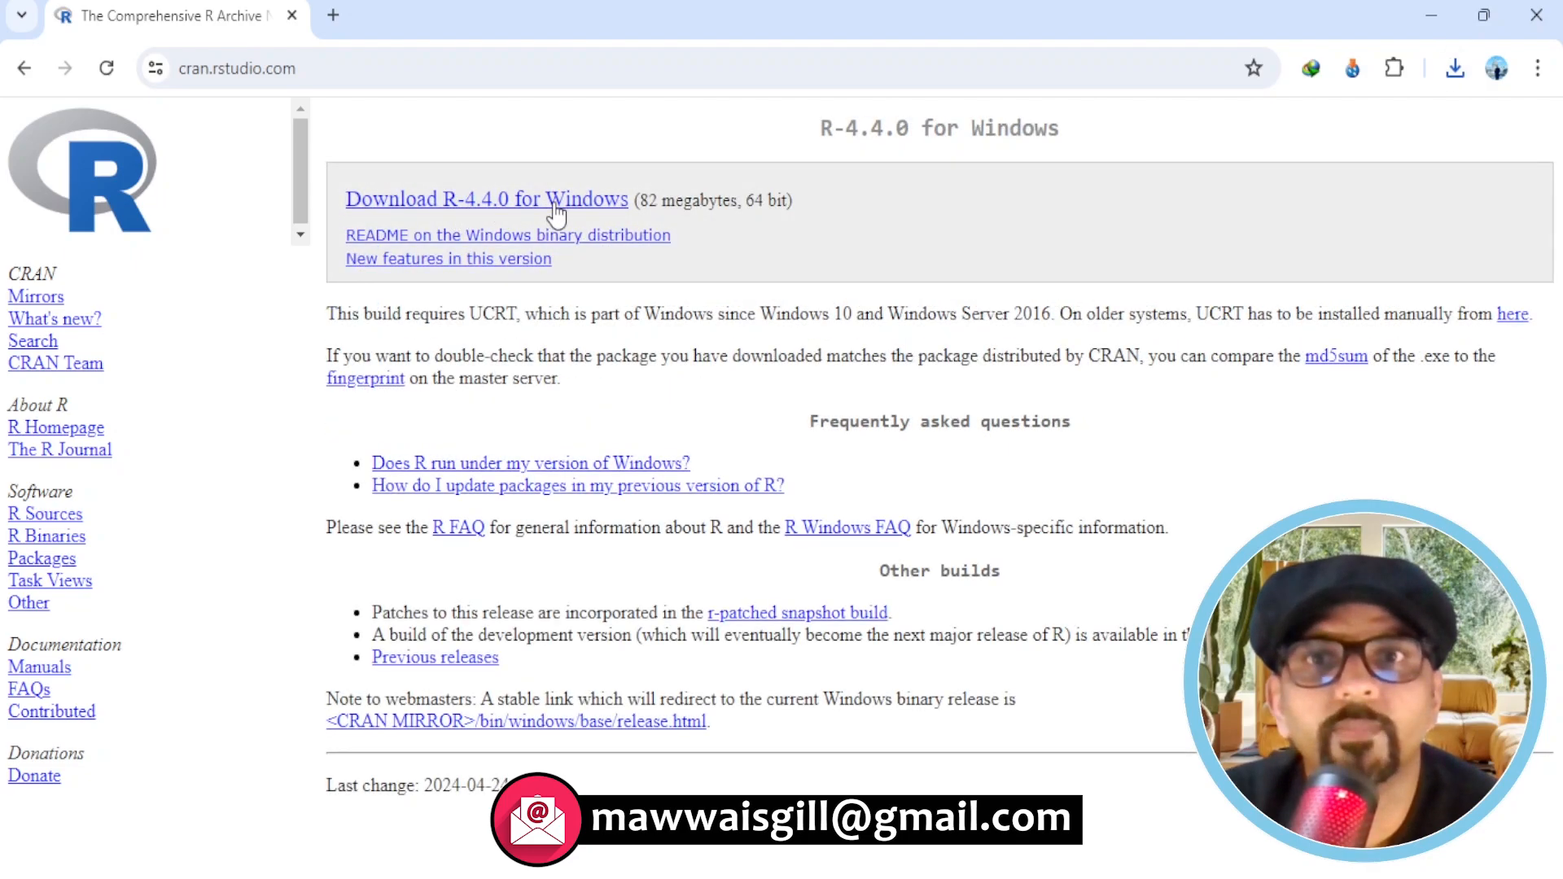
left_click(1457, 68)
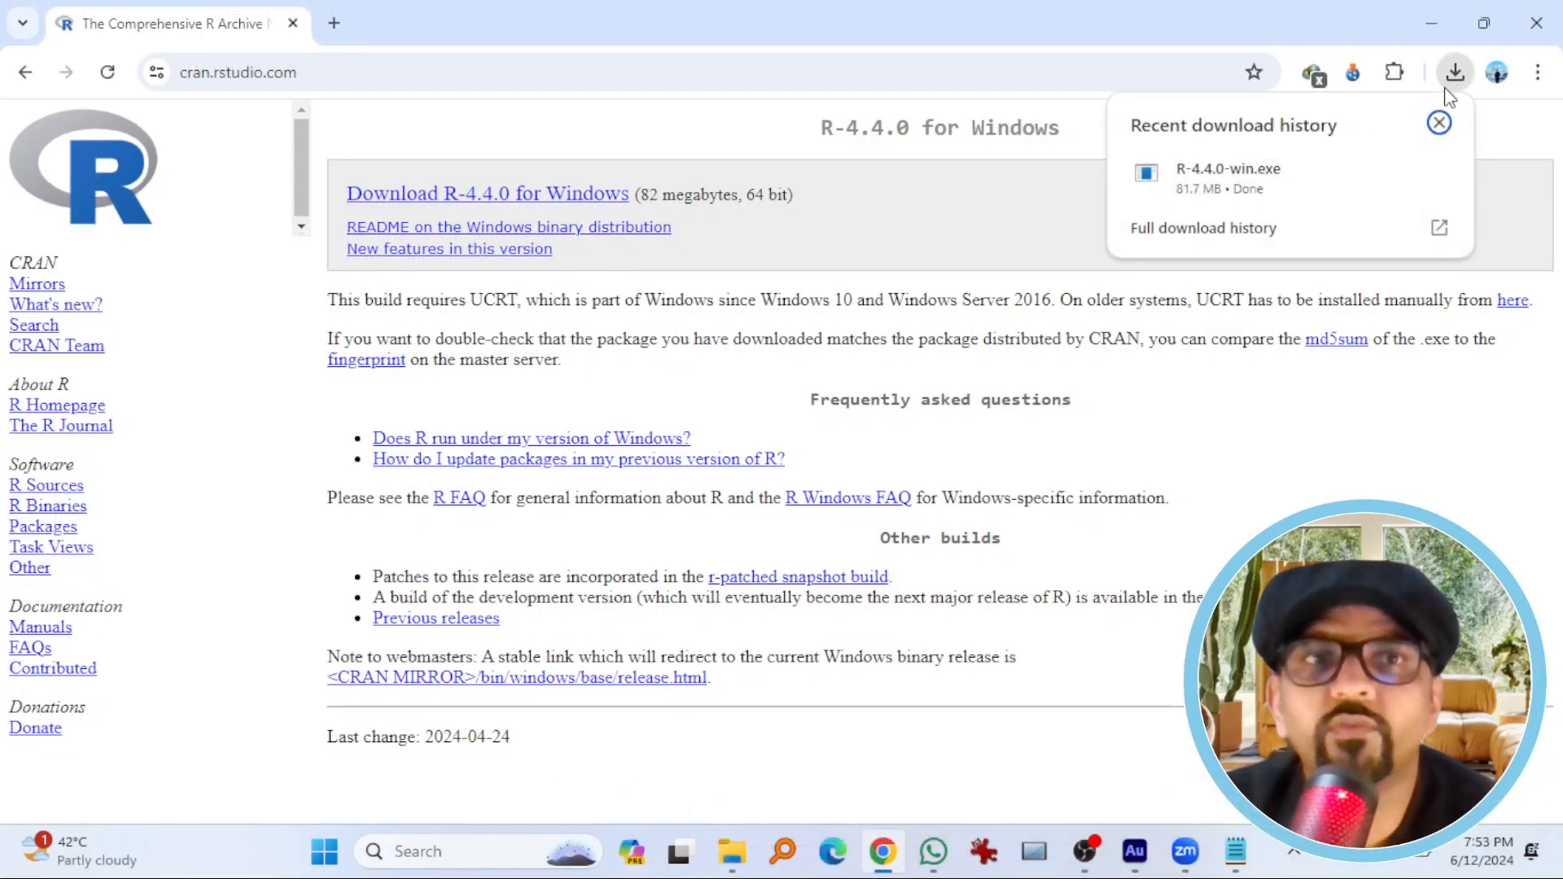
mouse_move(1189, 210)
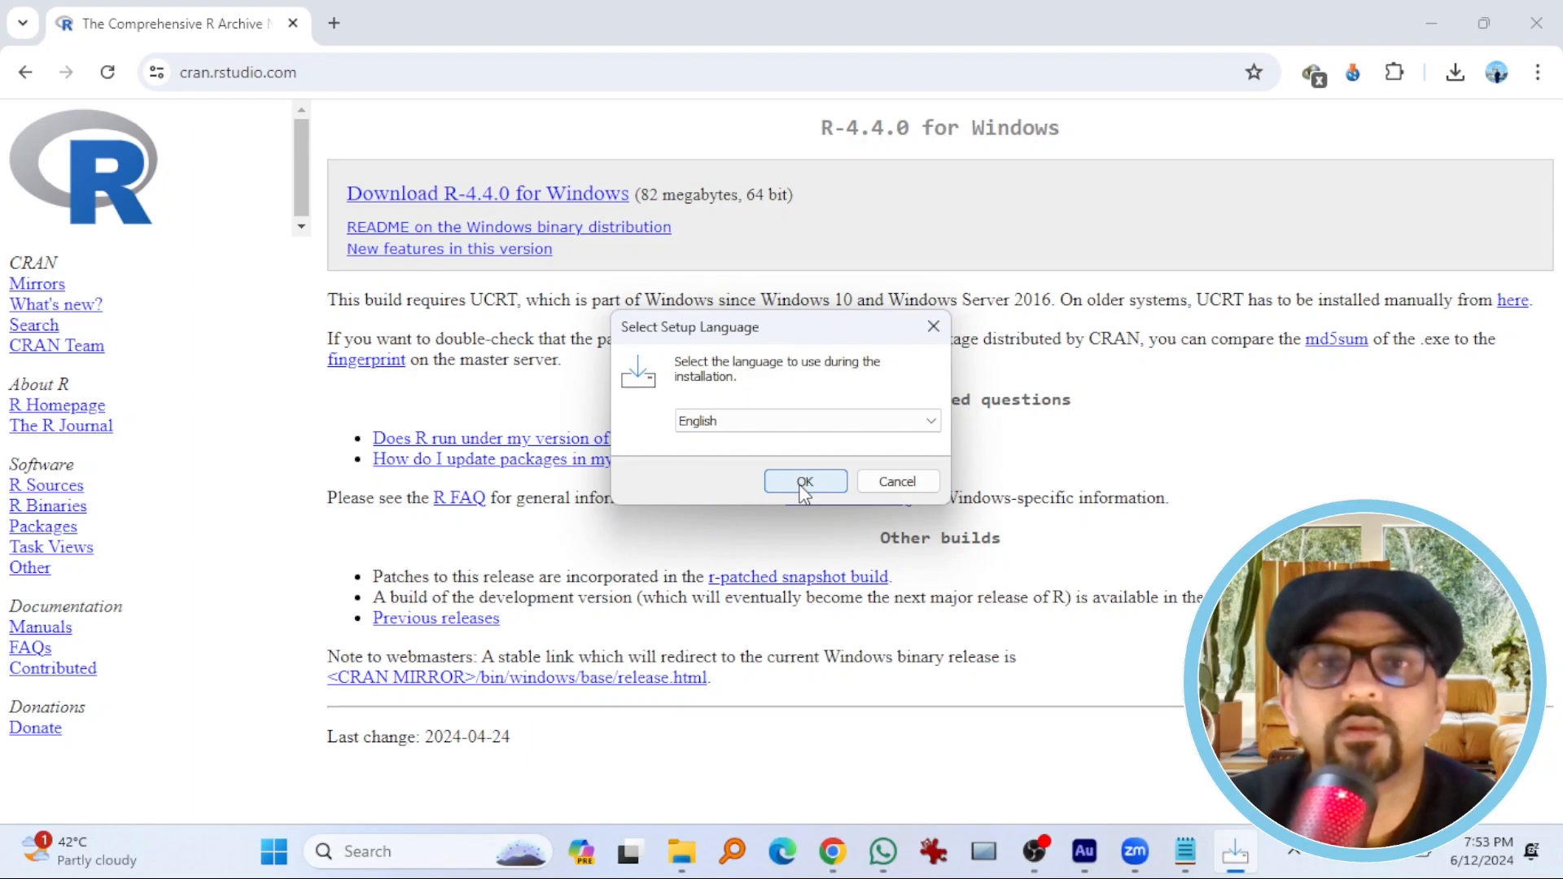
- Accept English, the license, the default install folder, components and startup options
left_click(804, 480)
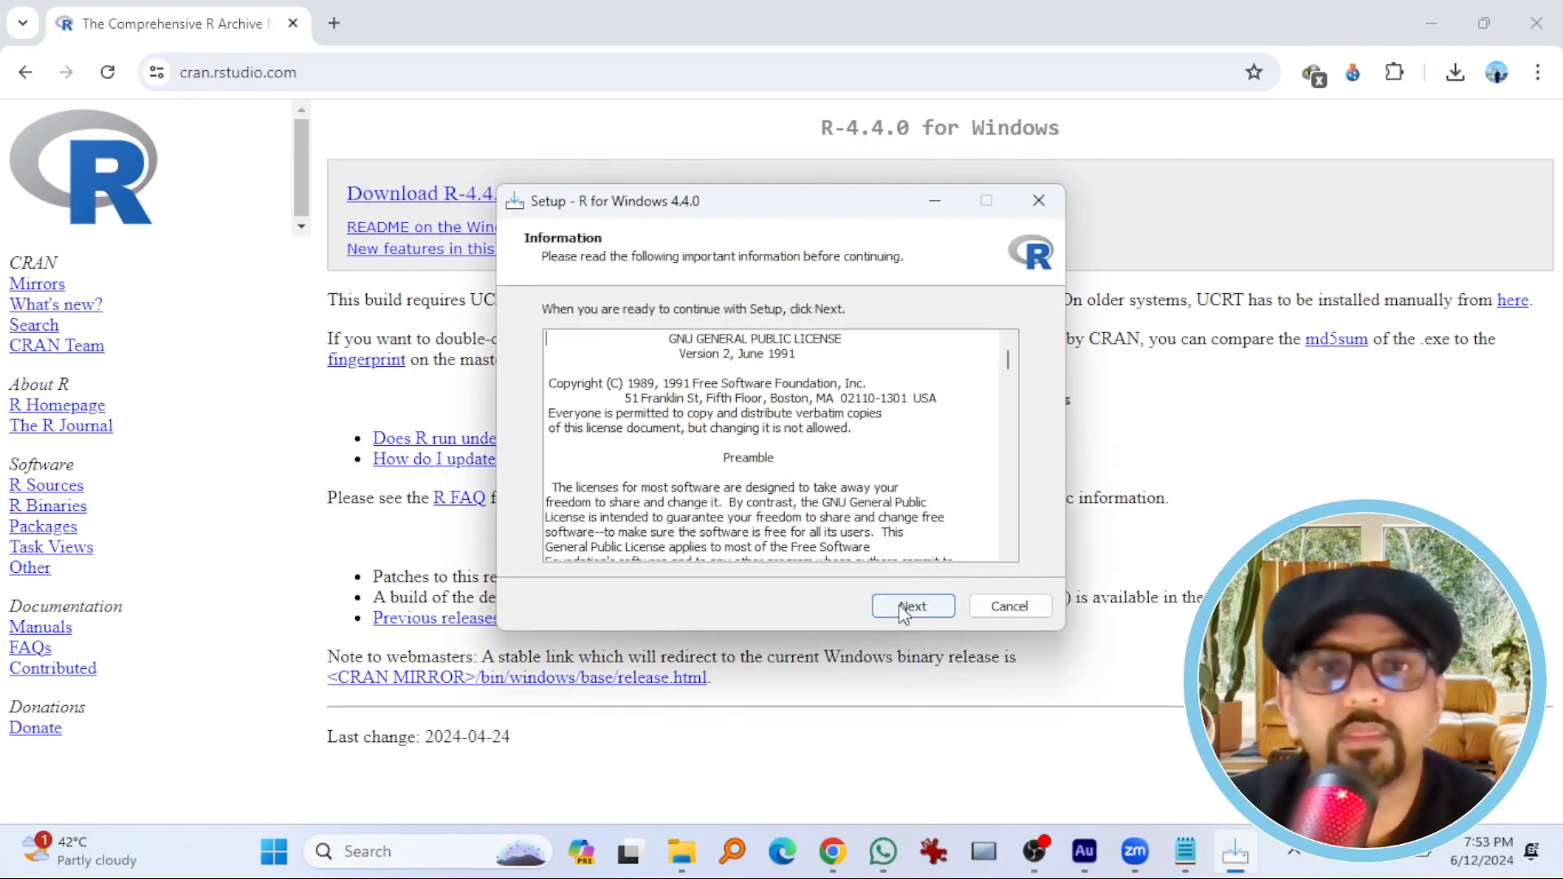
left_click(912, 605)
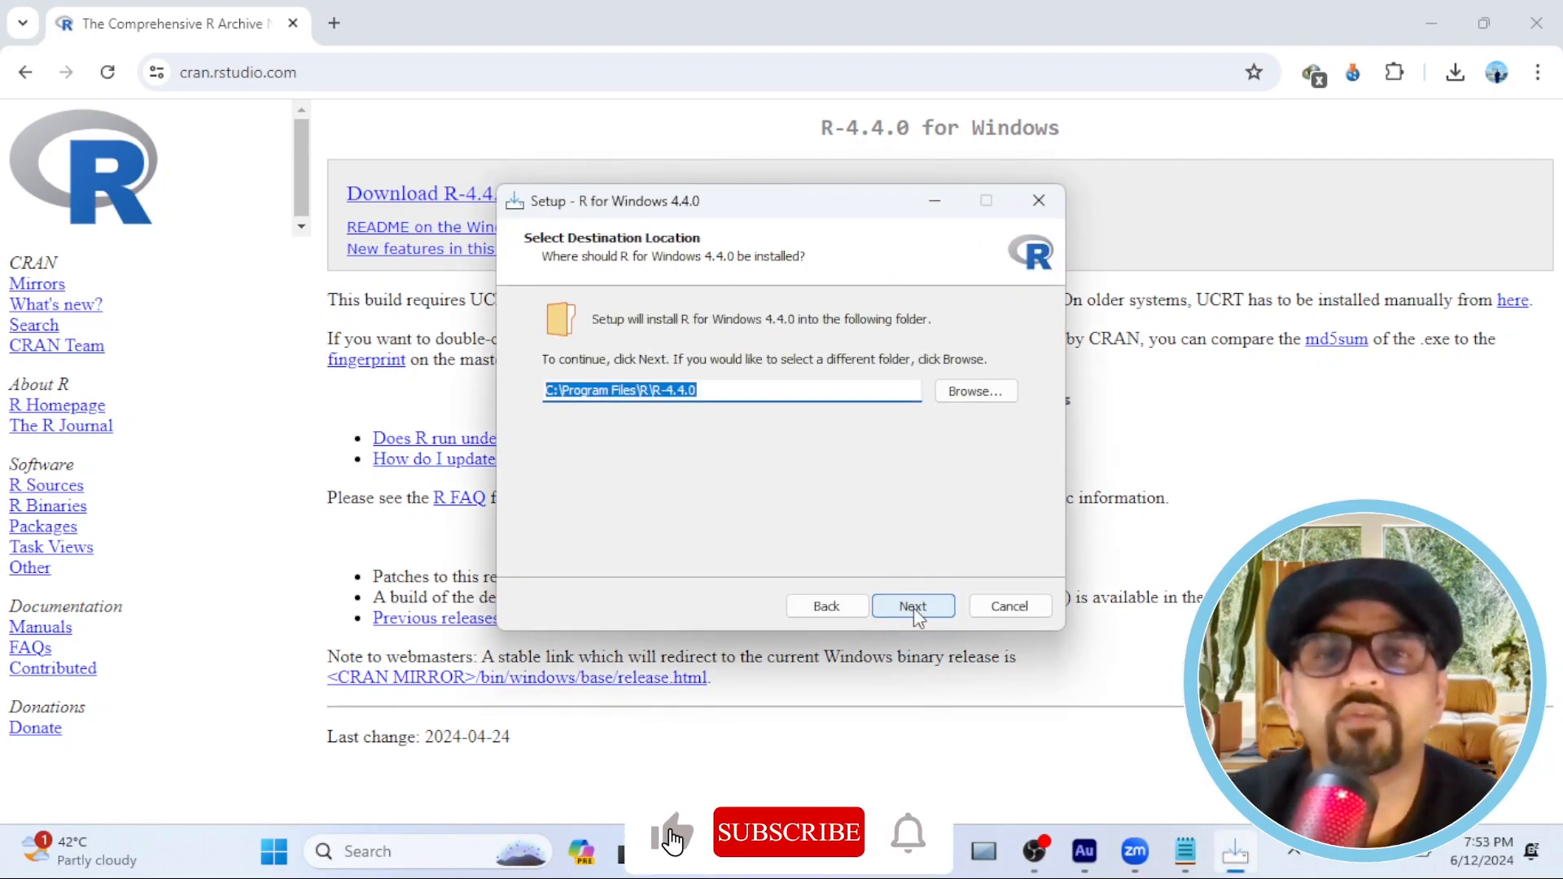
left_click(914, 606)
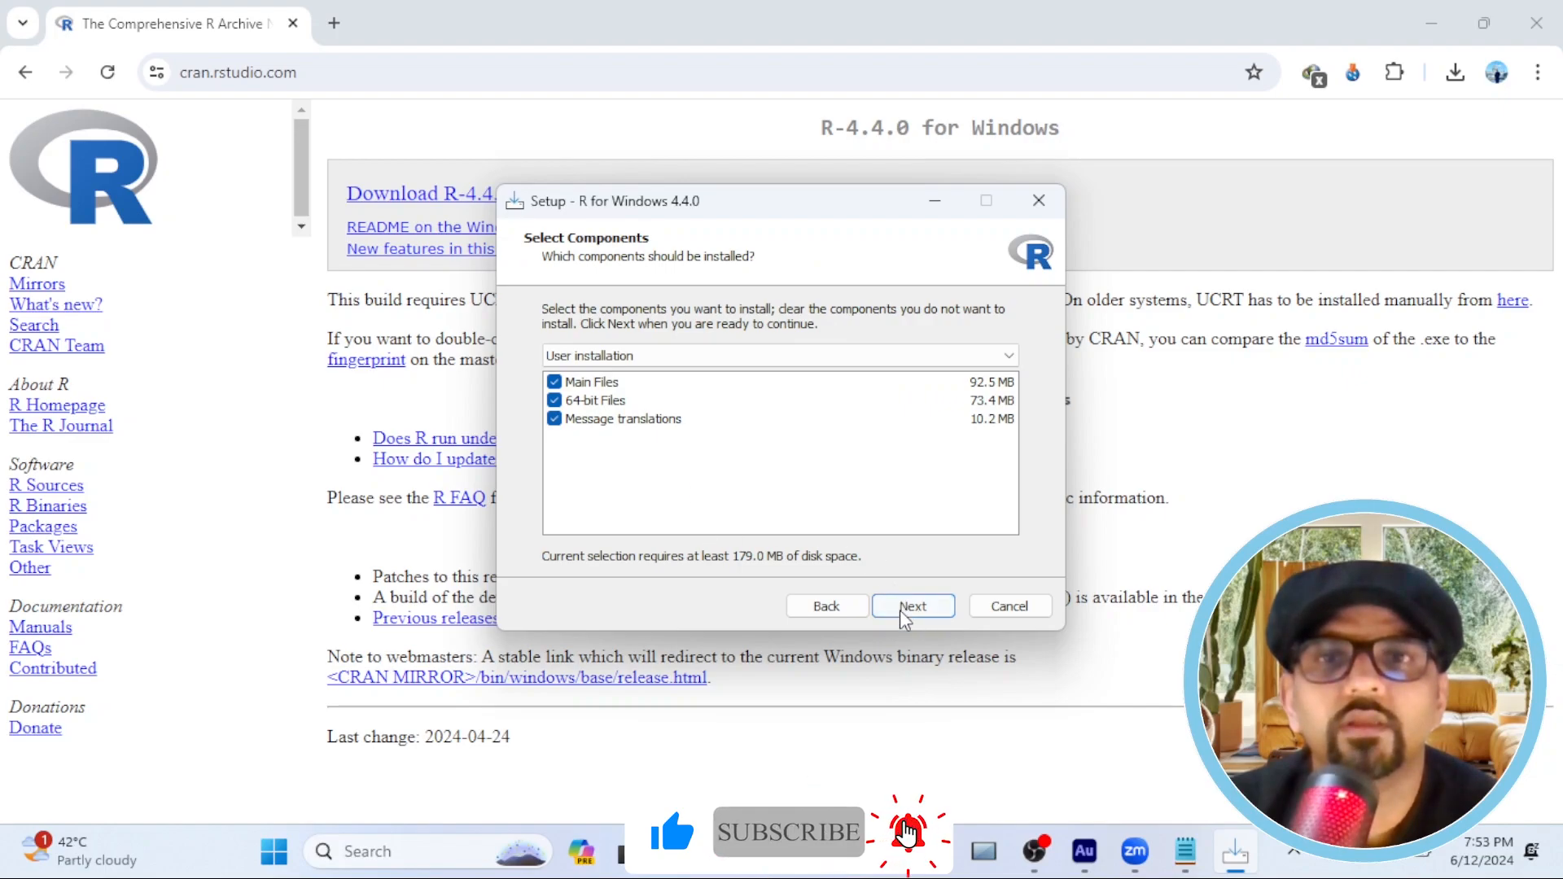
left_click(912, 606)
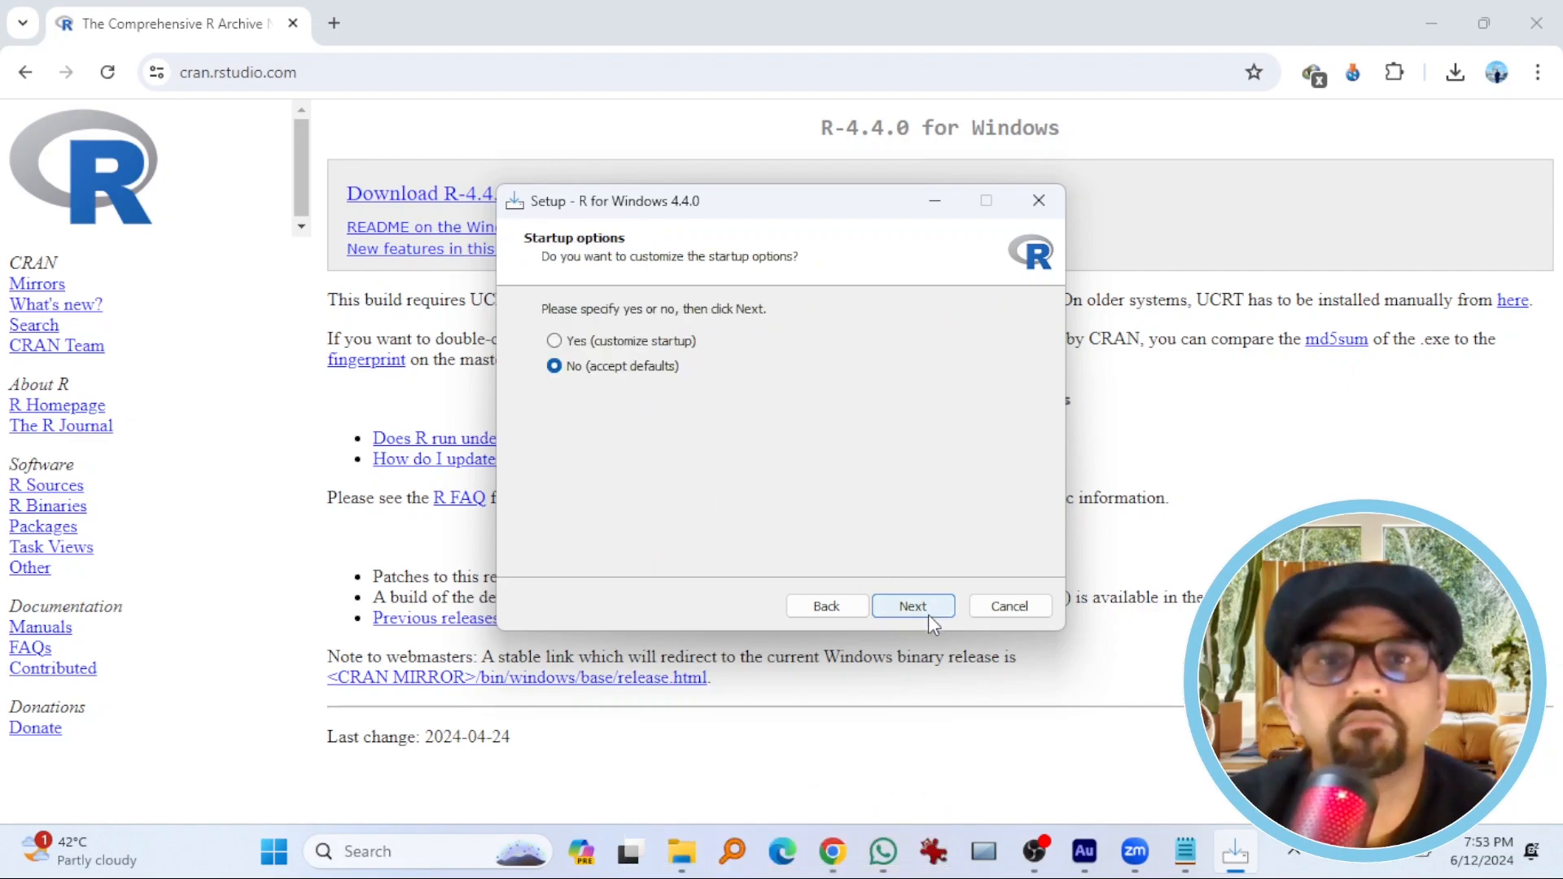
left_click(912, 606)
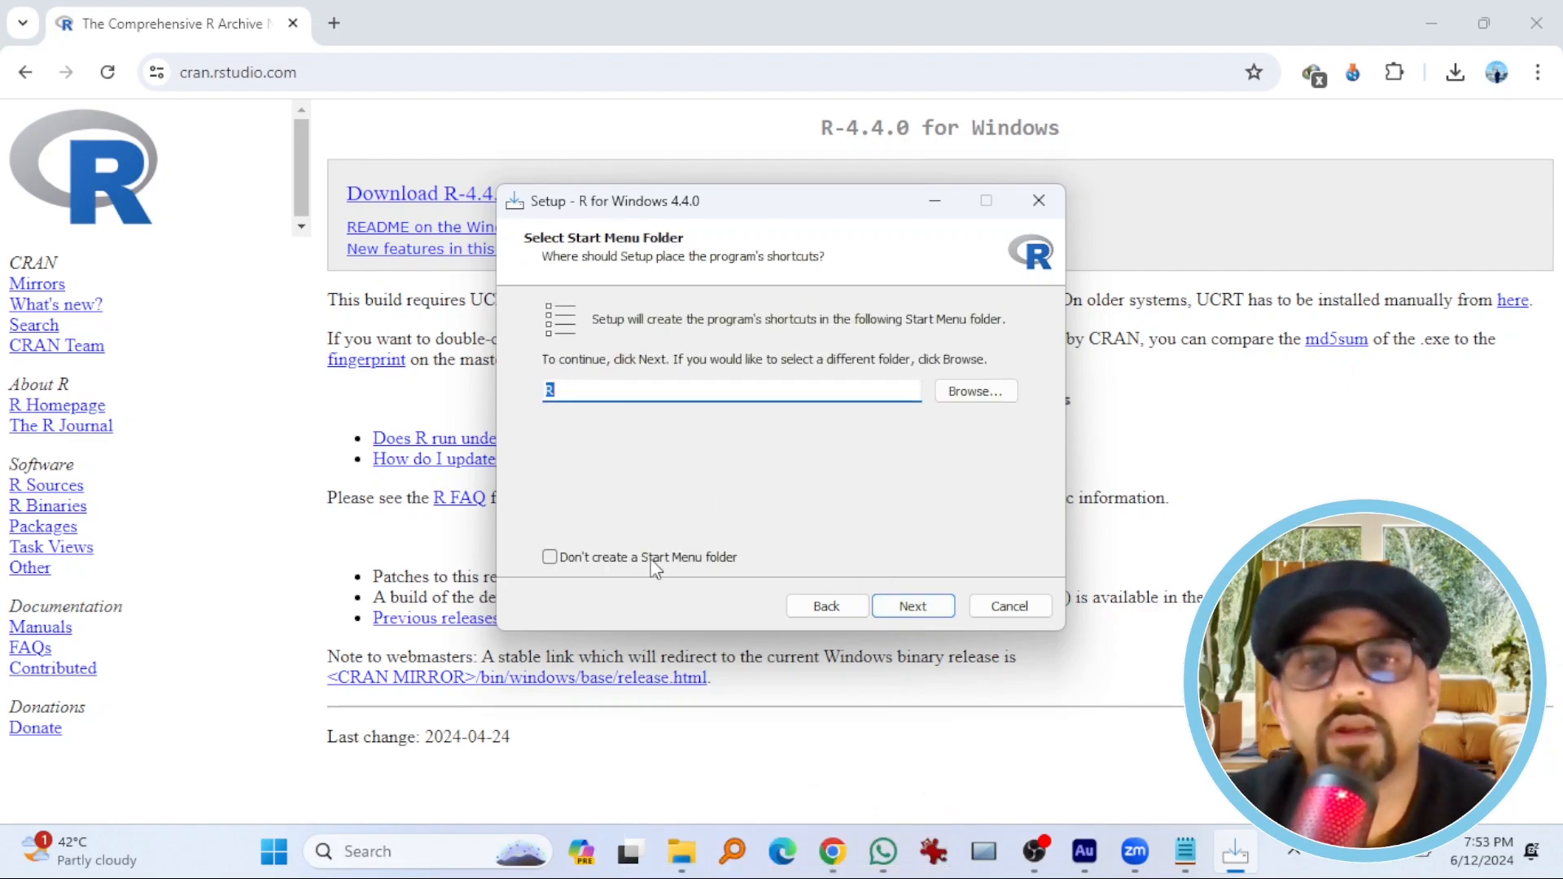
- Skip the Start Menu folder, keep default additional tasks and begin installing R
left_click(551, 557)
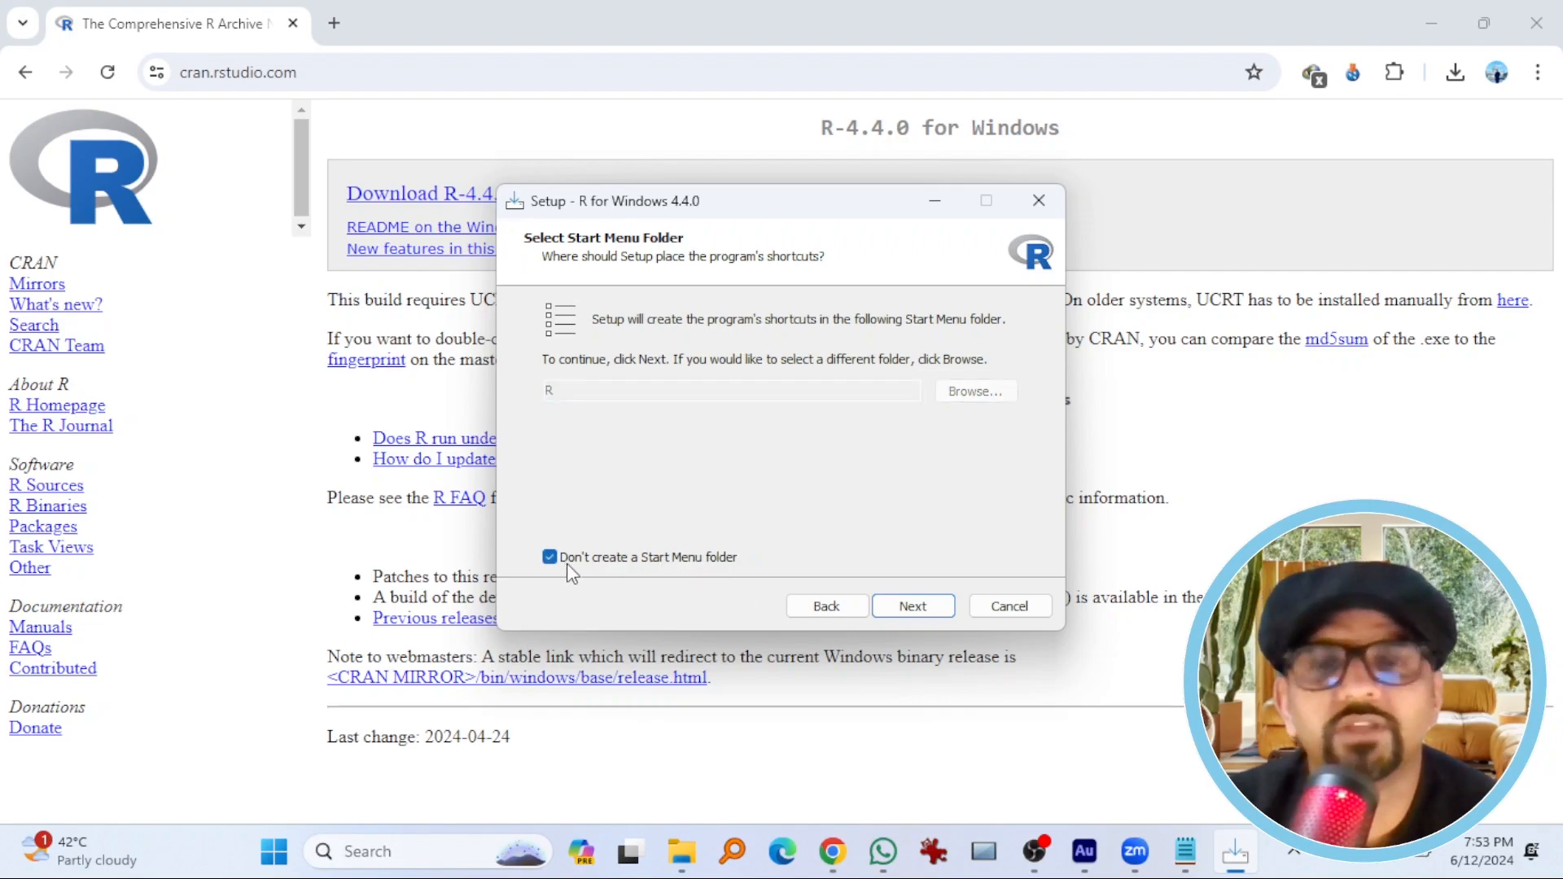
mouse_move(914, 619)
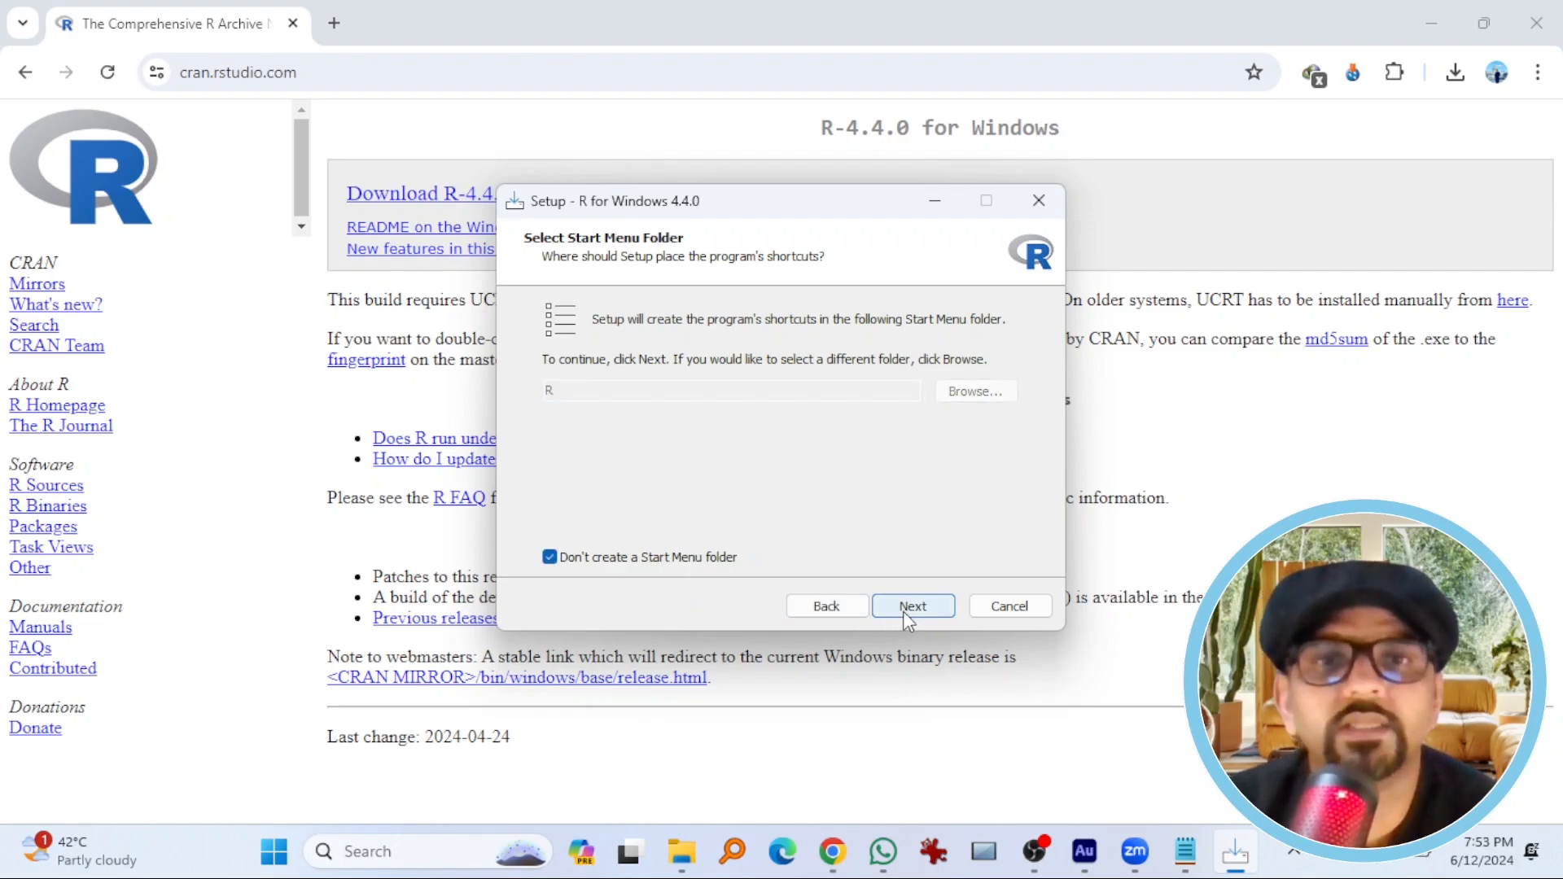
left_click(914, 606)
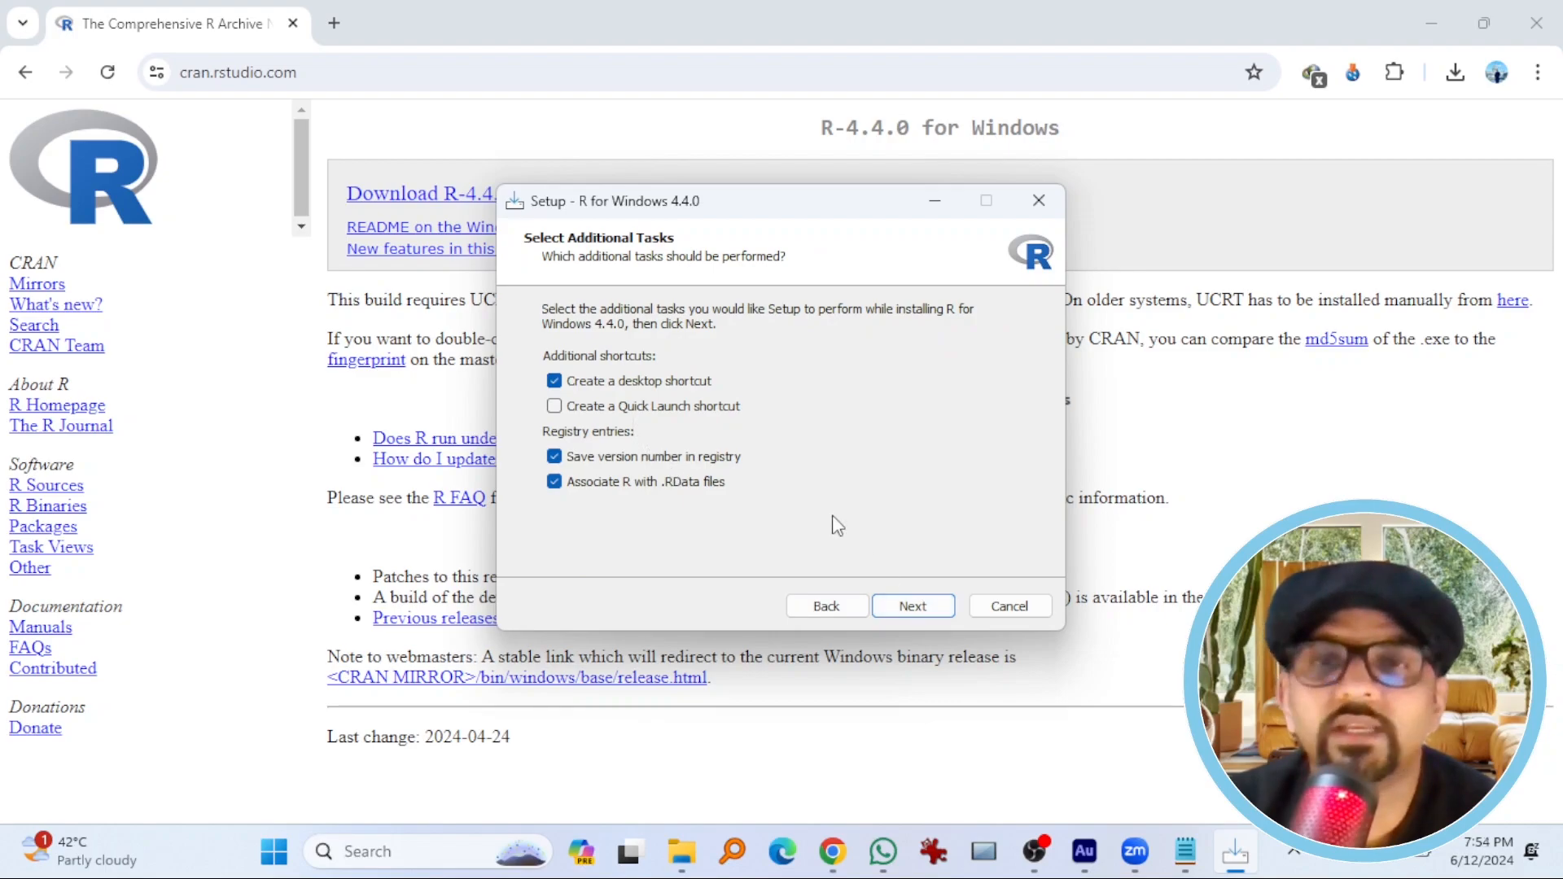
left_click(912, 606)
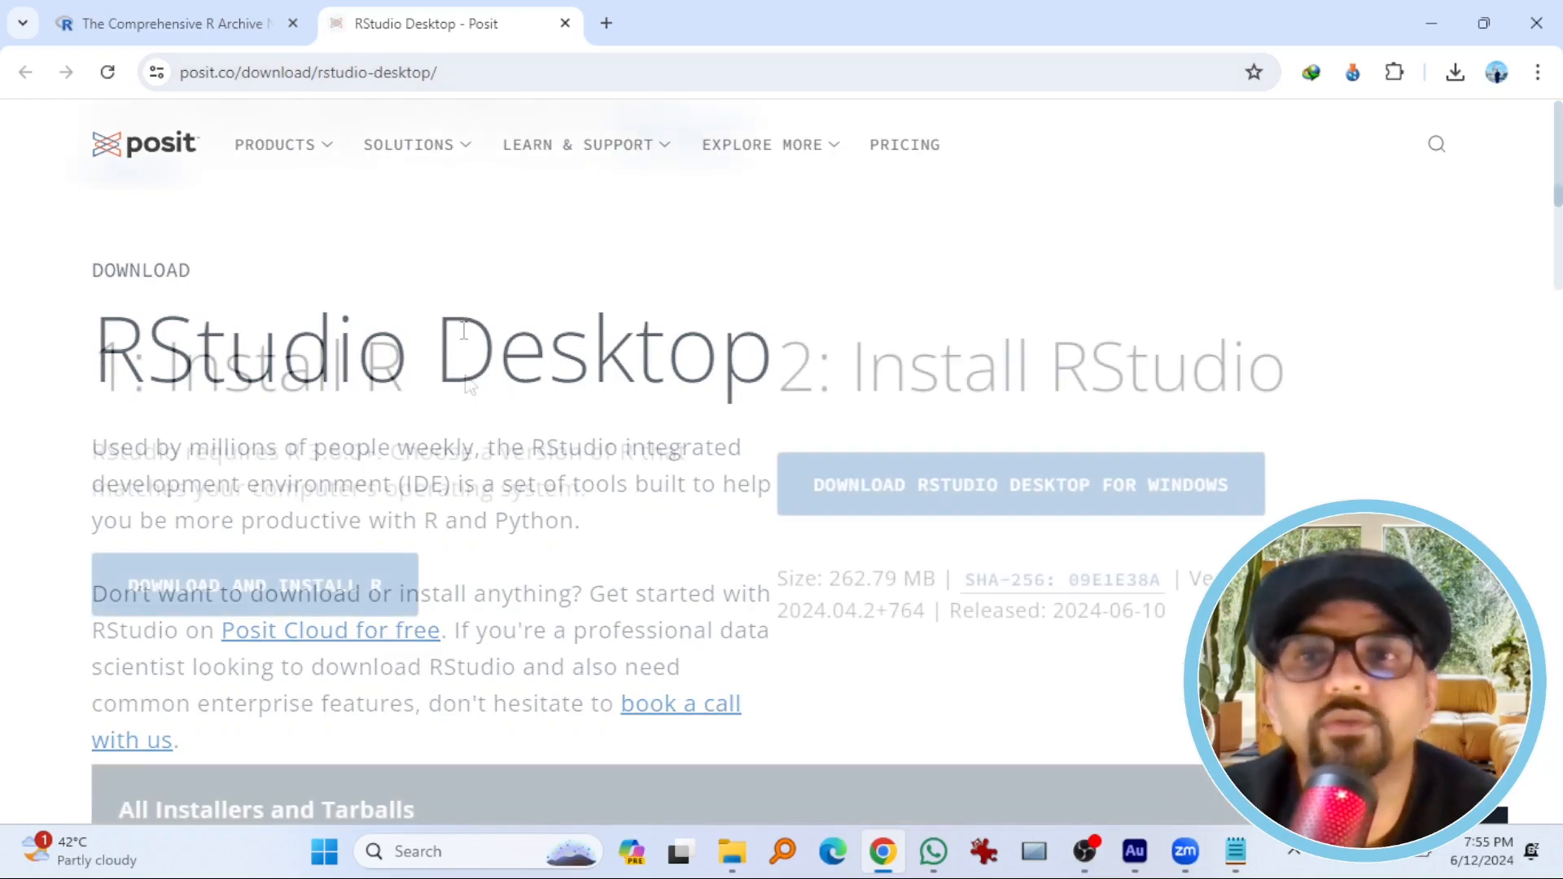
- Download the 262.79 MB RStudio Desktop installer for Windows from posit.co
double_click(280, 365)
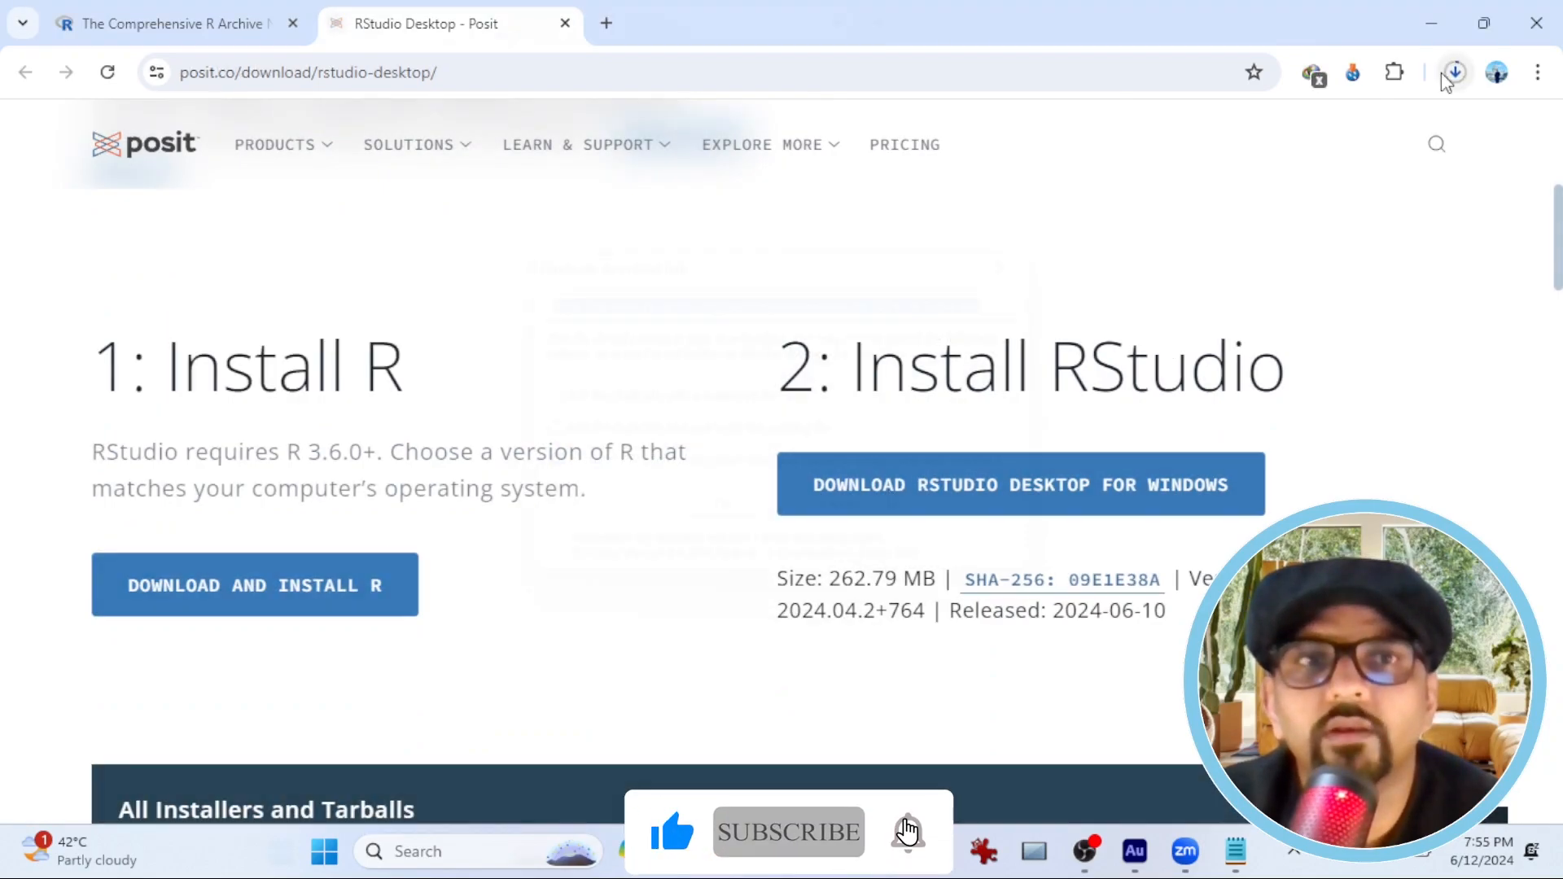
- Run the RStudio installer into its default folder and finish setup
left_click(1456, 74)
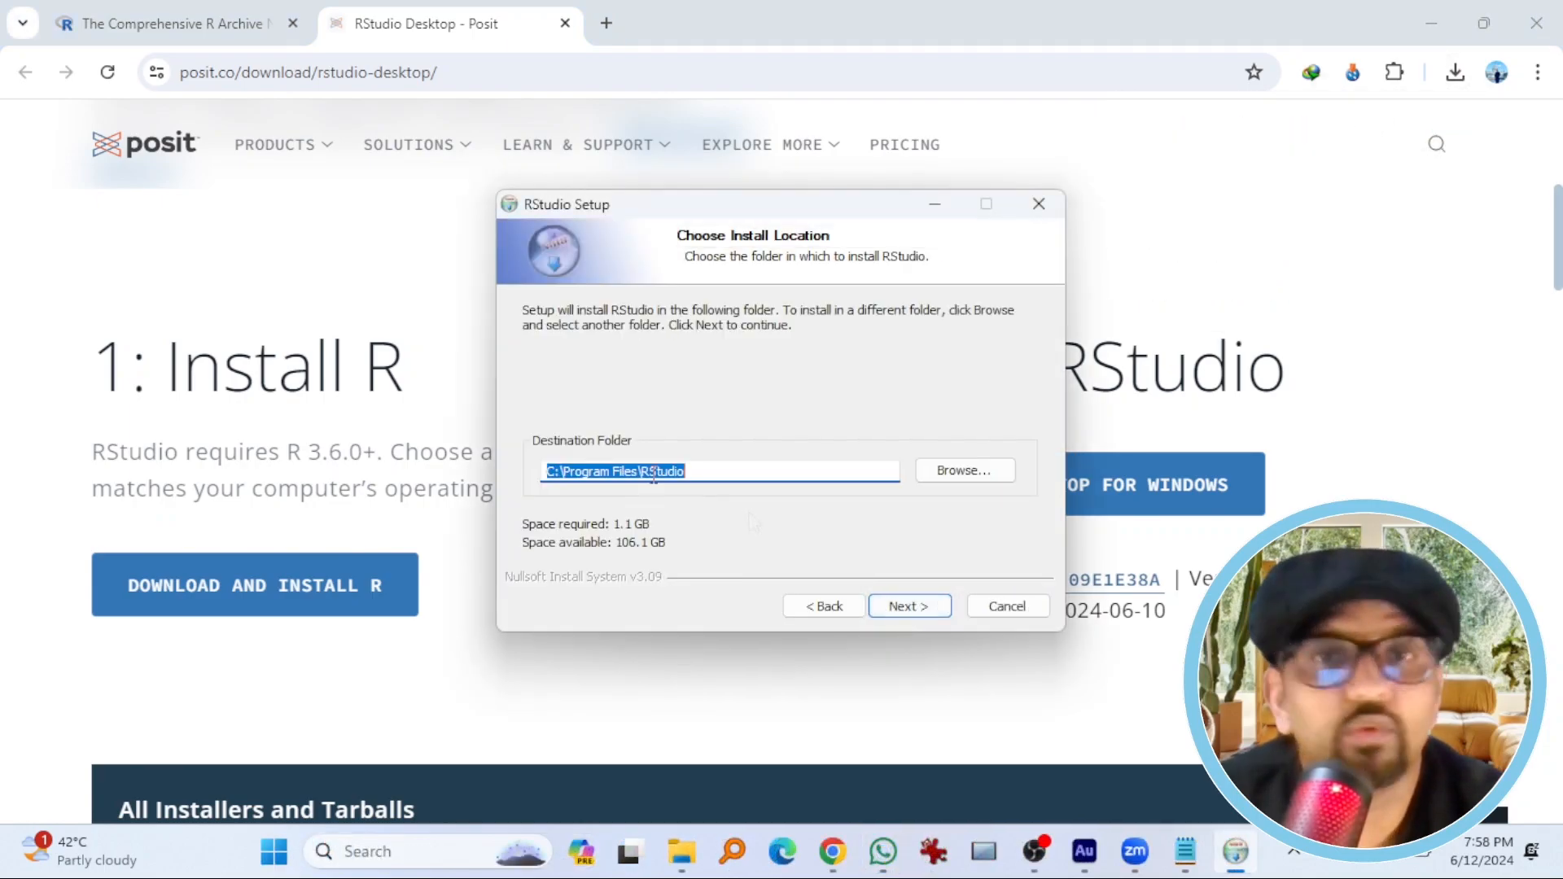
left_click(909, 606)
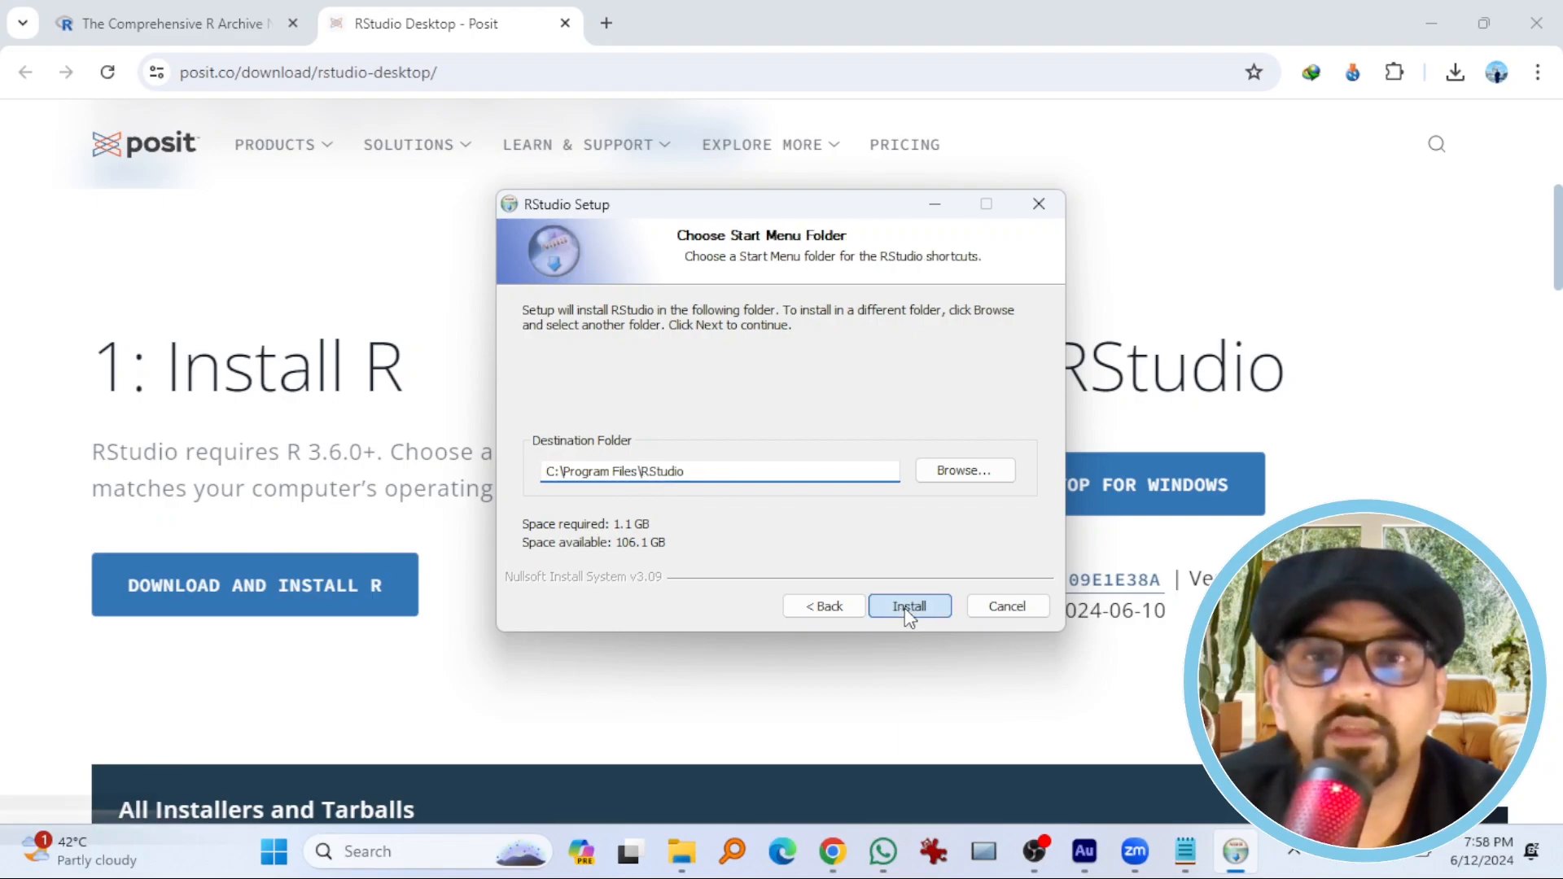
left_click(909, 606)
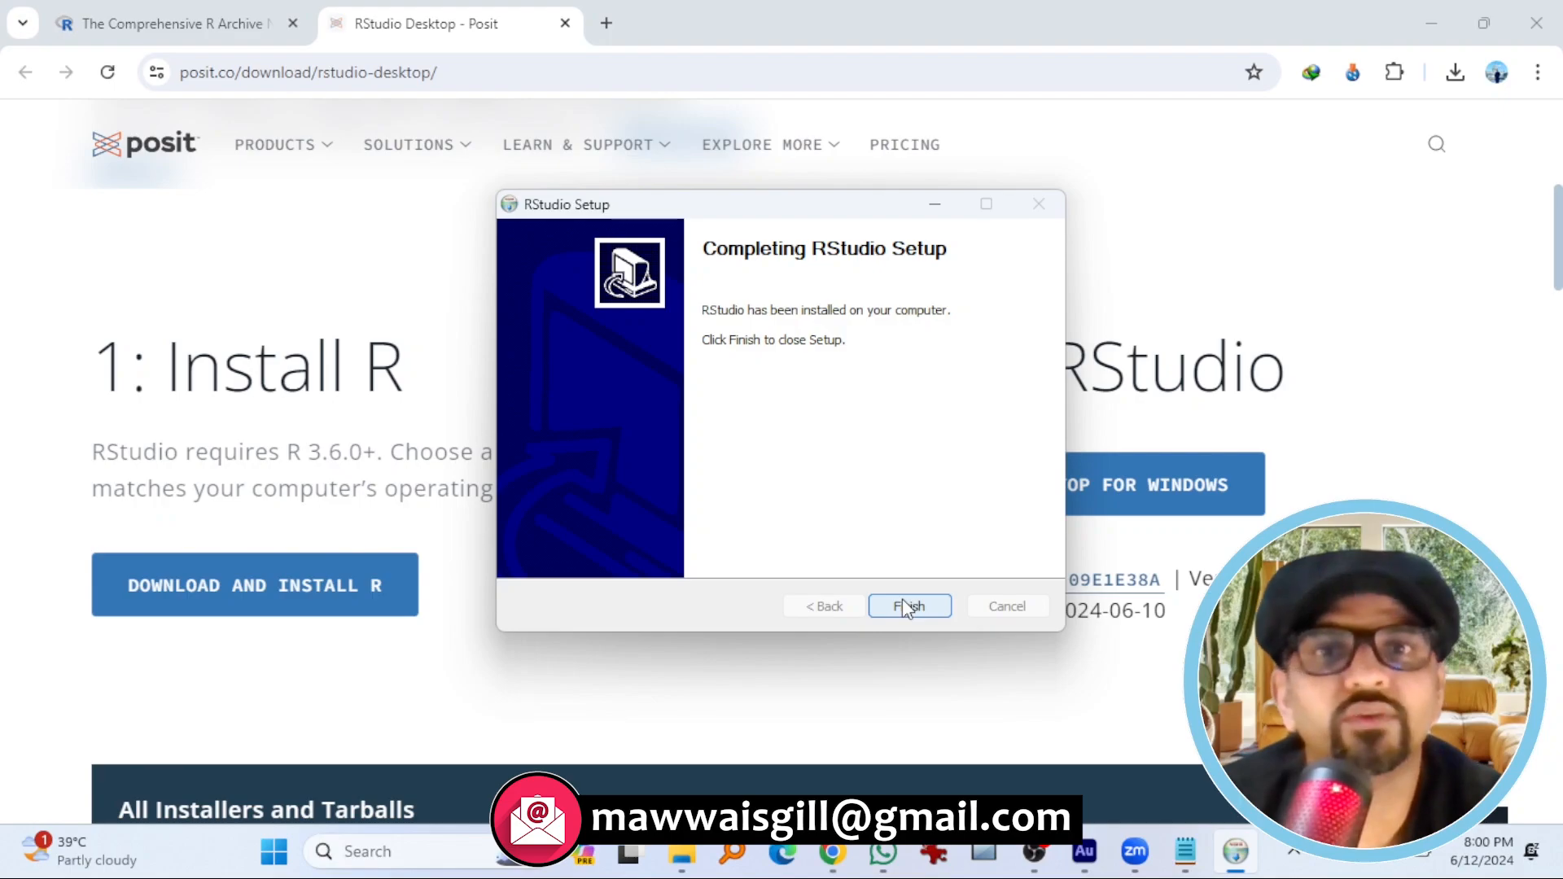
left_click(909, 606)
type("rstudio")
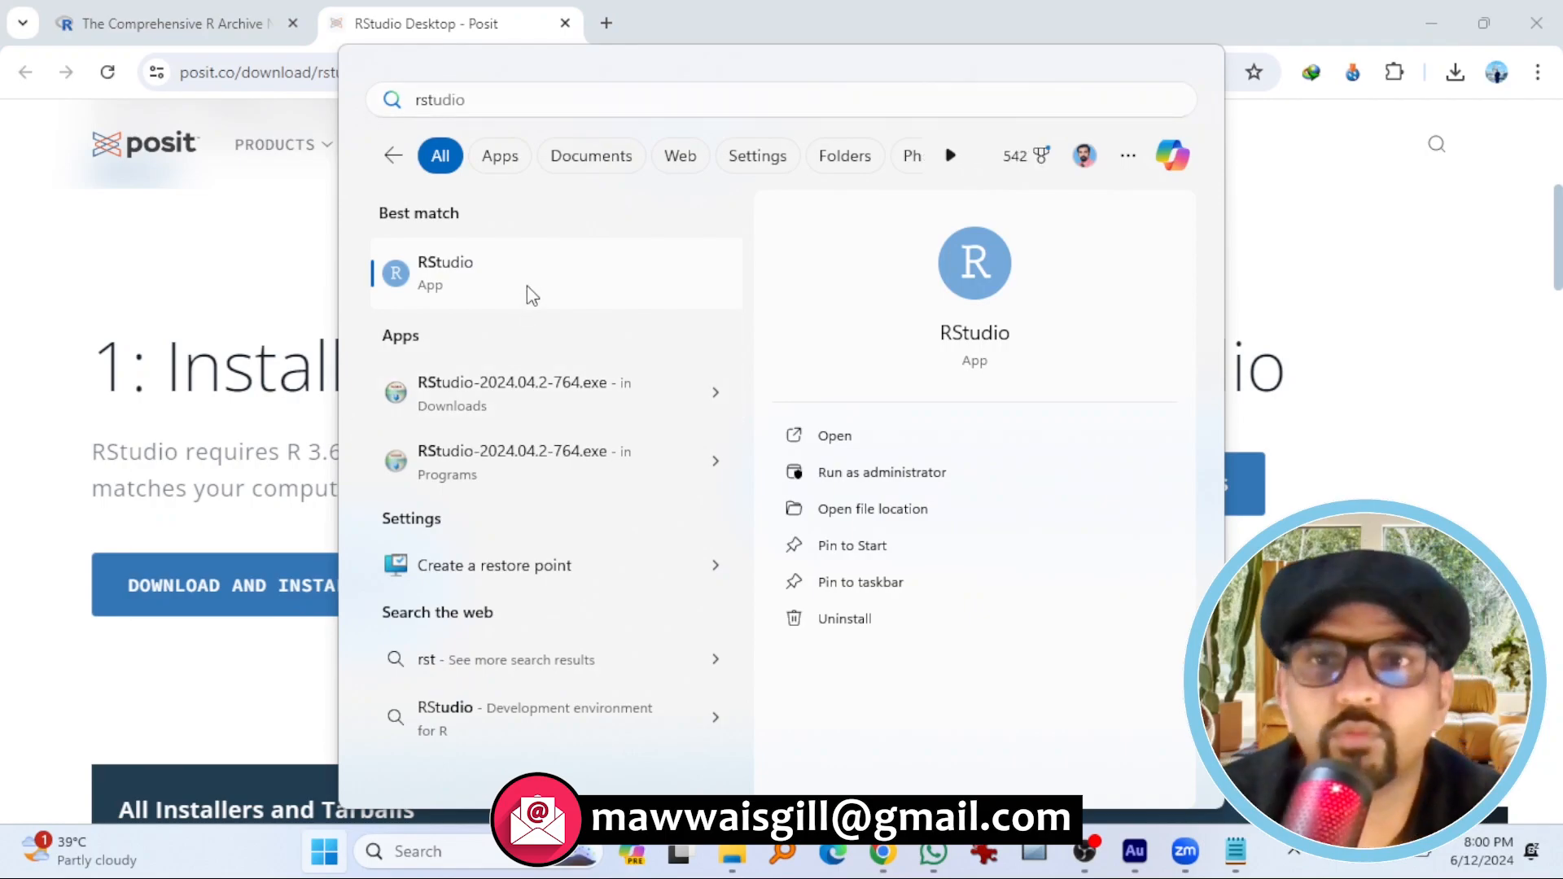
- Launch RStudio from Start search using the default 64-bit R 4.4.0
left_click(444, 274)
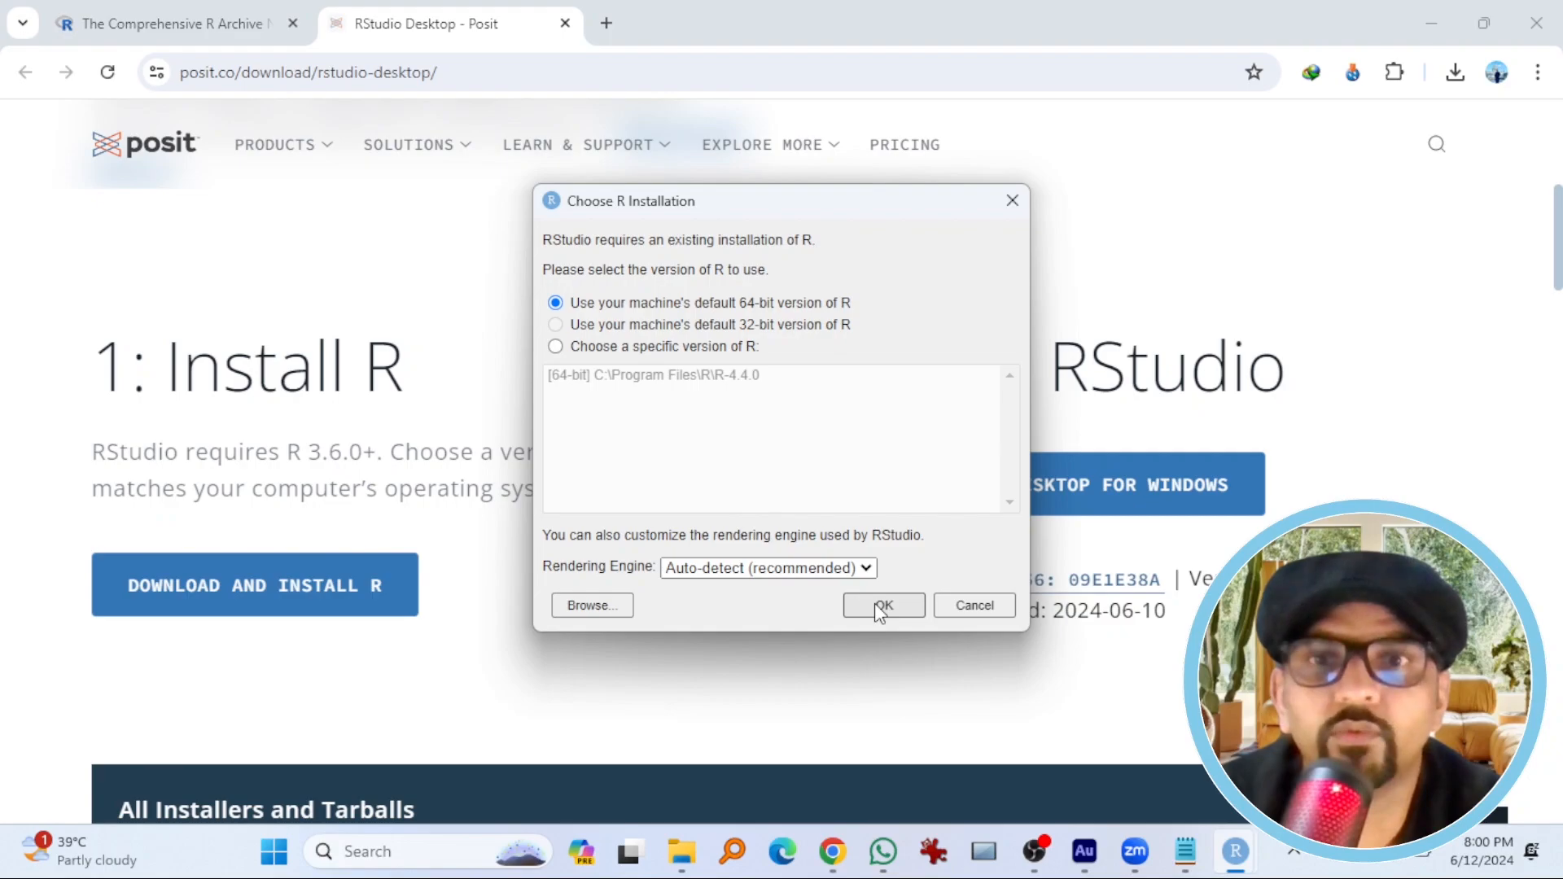
left_click(882, 604)
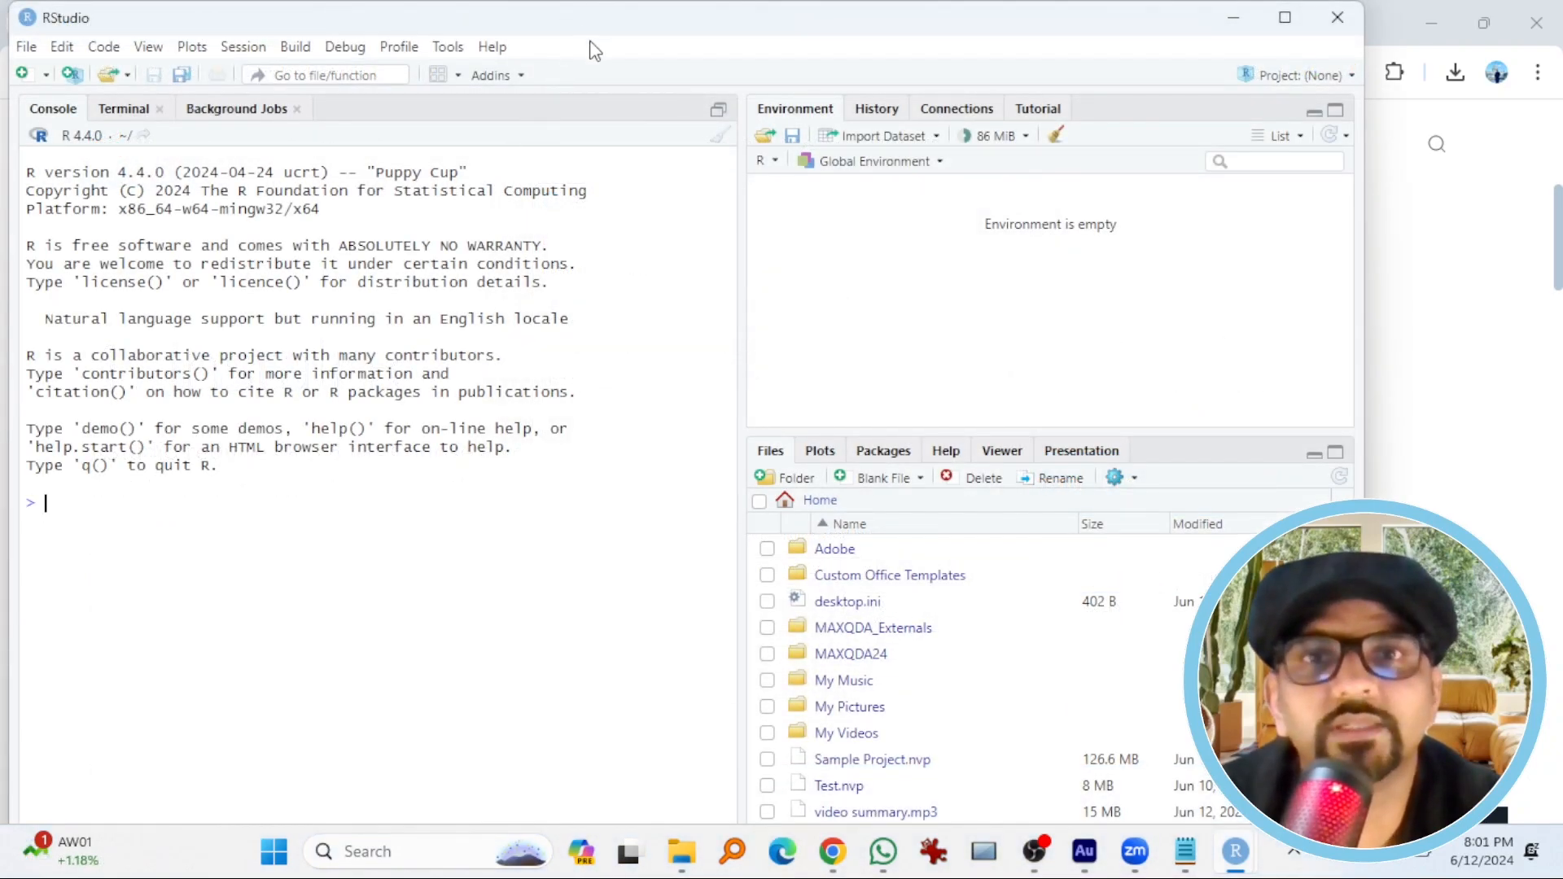